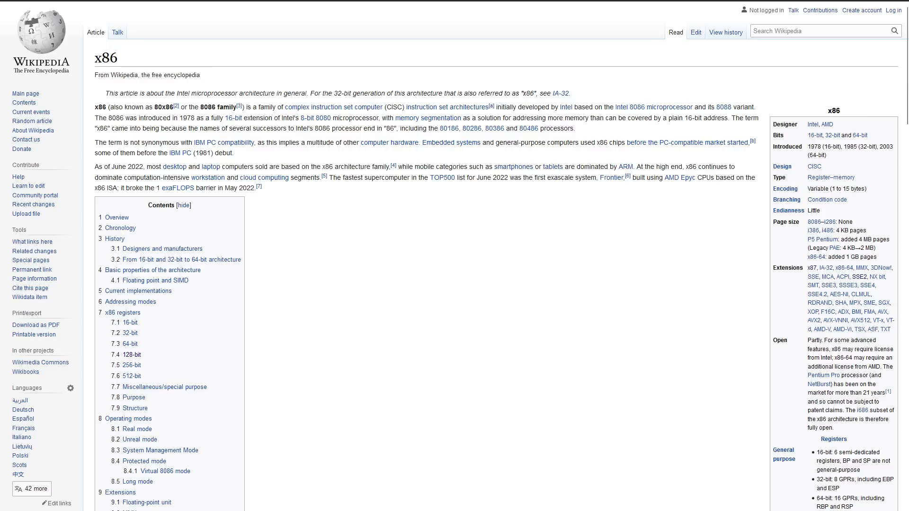
pyautogui.click(796, 267)
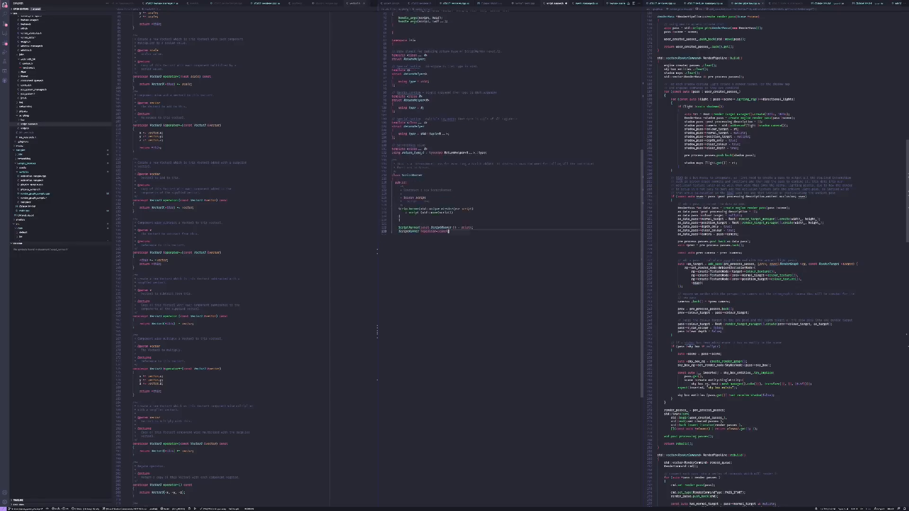
pyautogui.scroll(3)
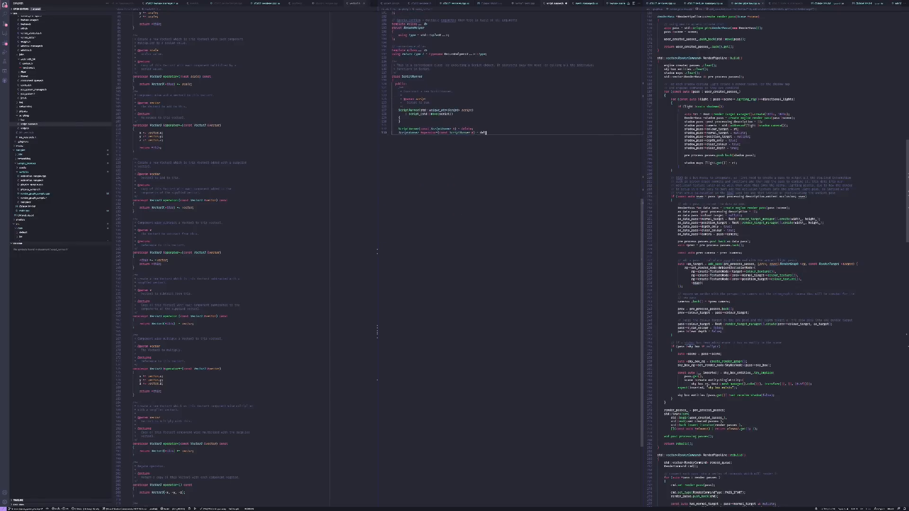